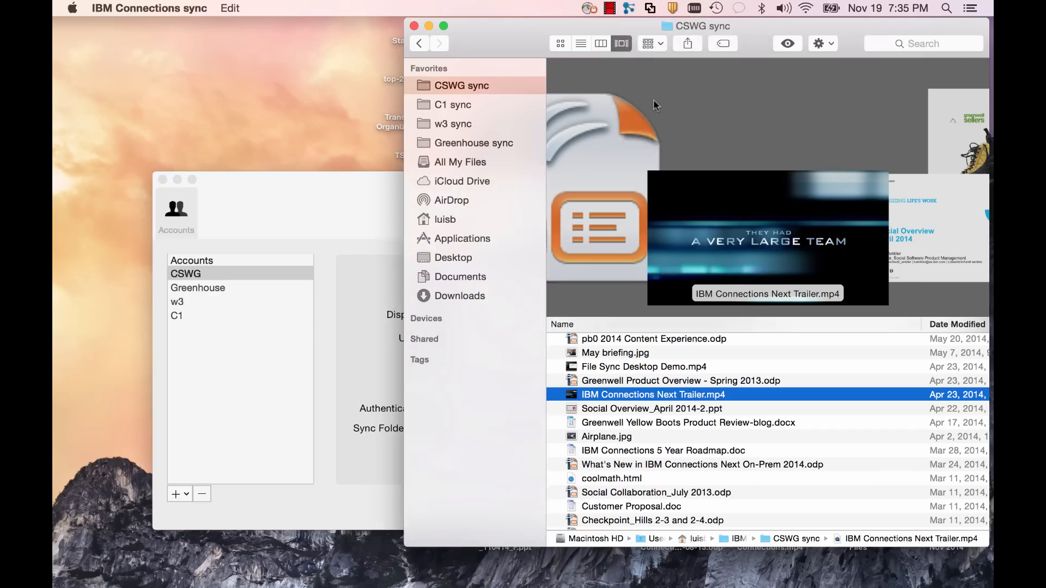
Step: Begin adding a new IBM Connections Cloud account from the Accounts preferences
{"action": "left_click", "coordinate": [176, 493]}
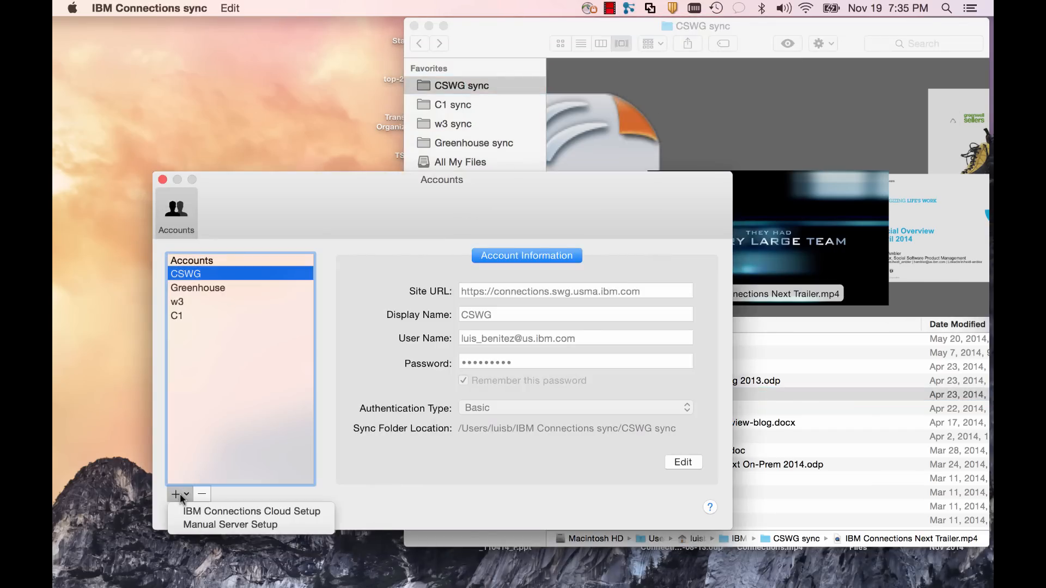
{"action": "left_click", "coordinate": [252, 511]}
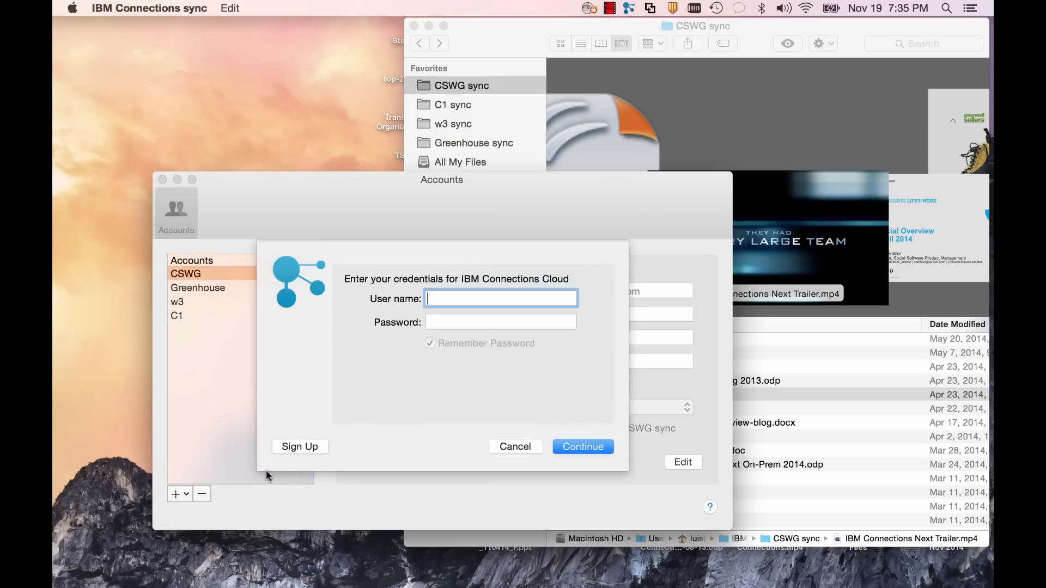
{"action": "mouse_move", "coordinate": [524, 336]}
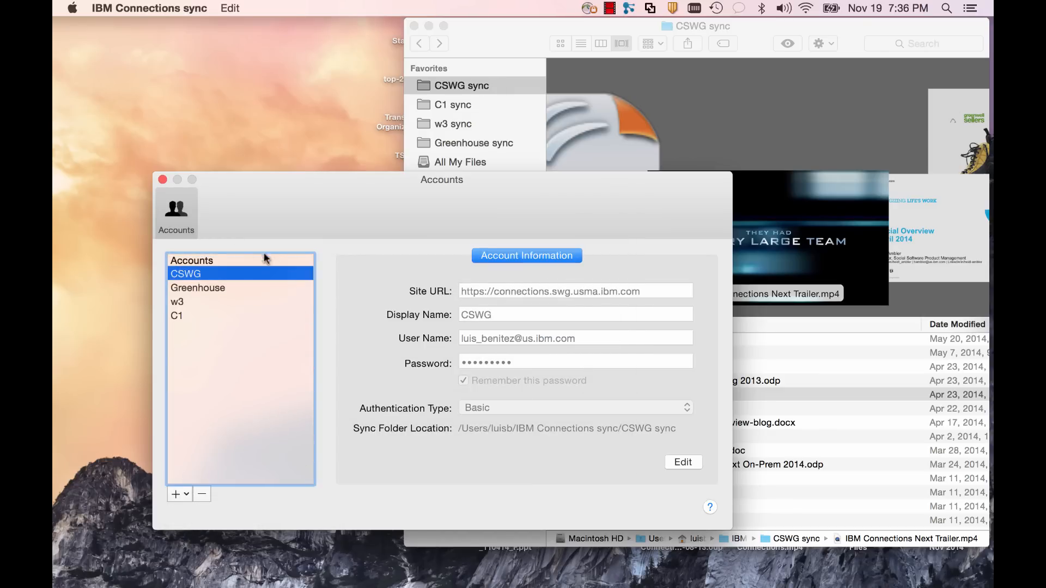
Step: Close Accounts and bring up sync properties for IBM Connections Next Trailer.mp4
{"action": "left_click", "coordinate": [163, 179]}
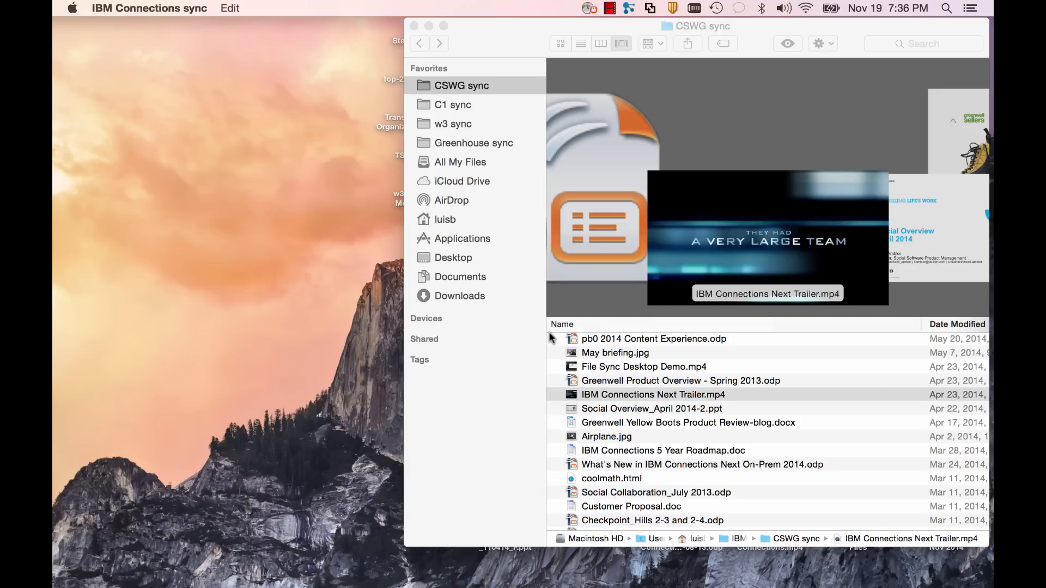
{"action": "right_click", "coordinate": [653, 395]}
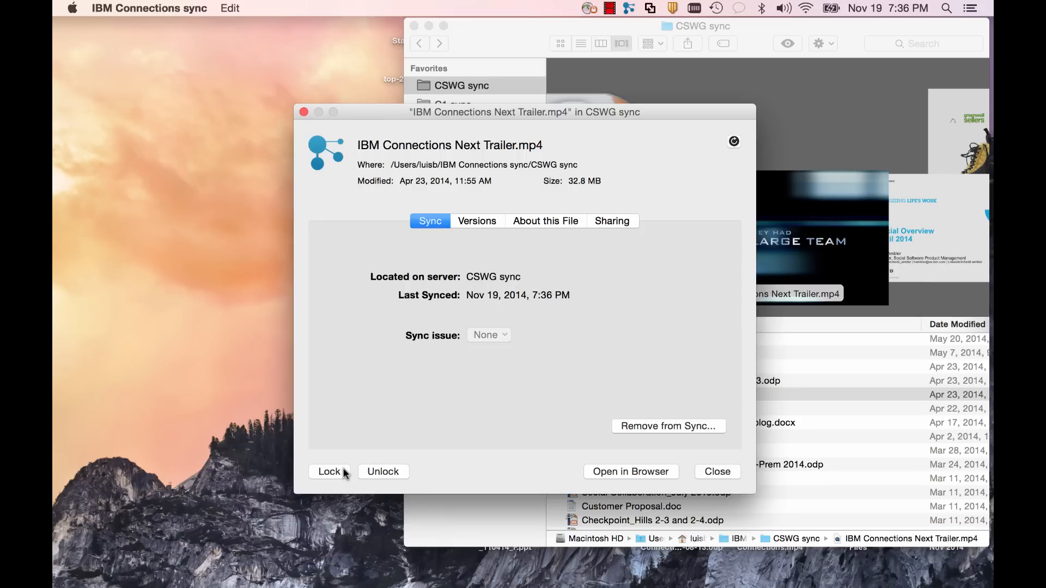
{"action": "mouse_move", "coordinate": [485, 225]}
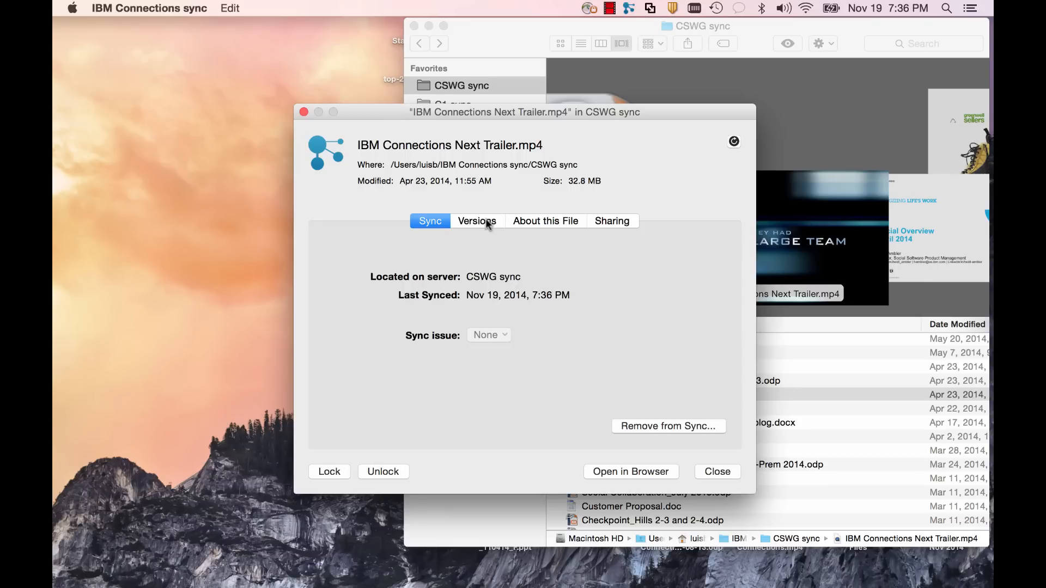
Step: Check version 1's actions, then read the trailer's description, 2 likes, 16 comments and 51 downloads
{"action": "left_click", "coordinate": [476, 220]}
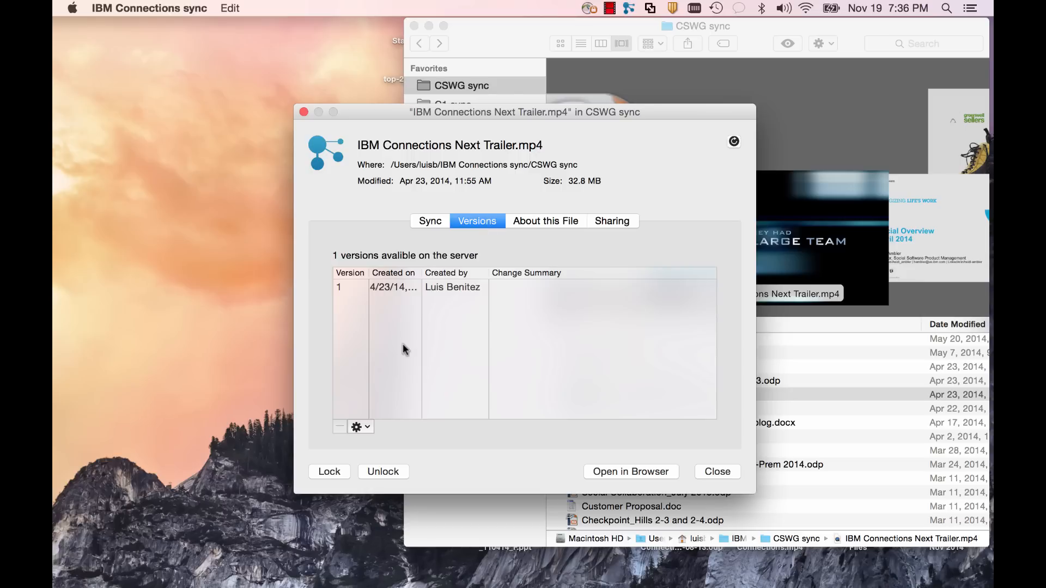
{"action": "left_click", "coordinate": [360, 427]}
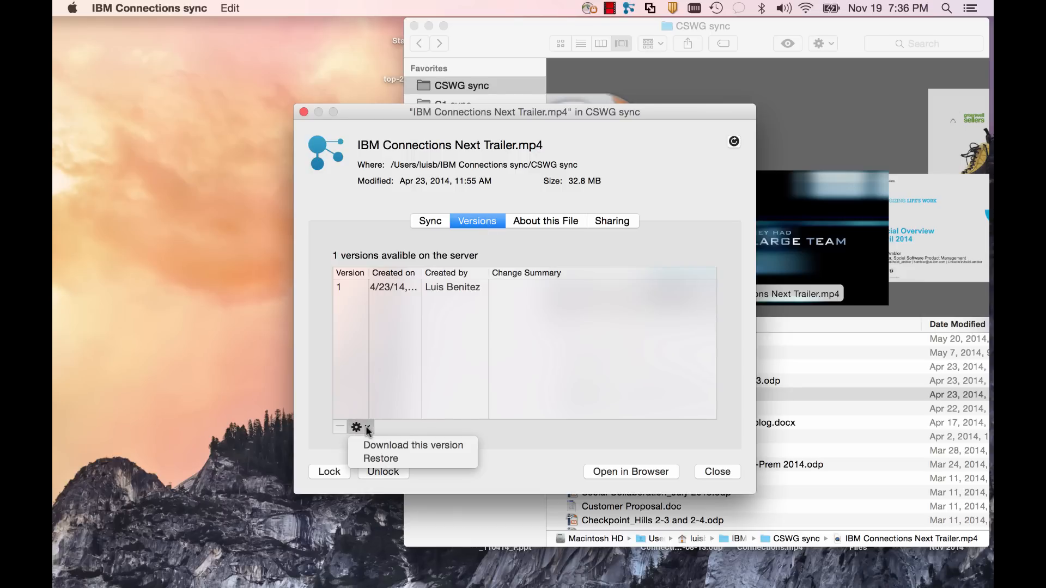
{"action": "mouse_move", "coordinate": [413, 445]}
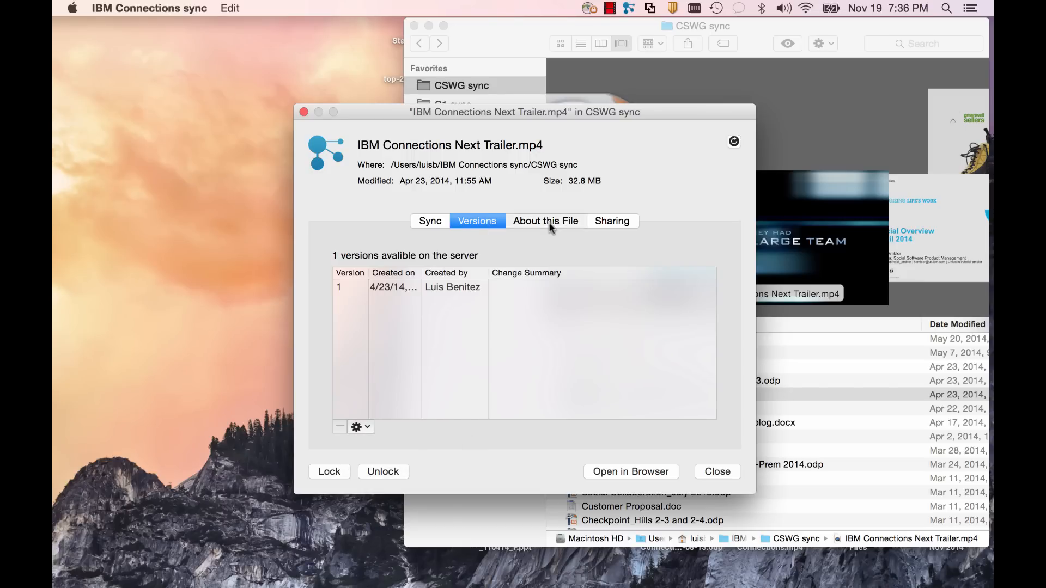
{"action": "left_click", "coordinate": [545, 220]}
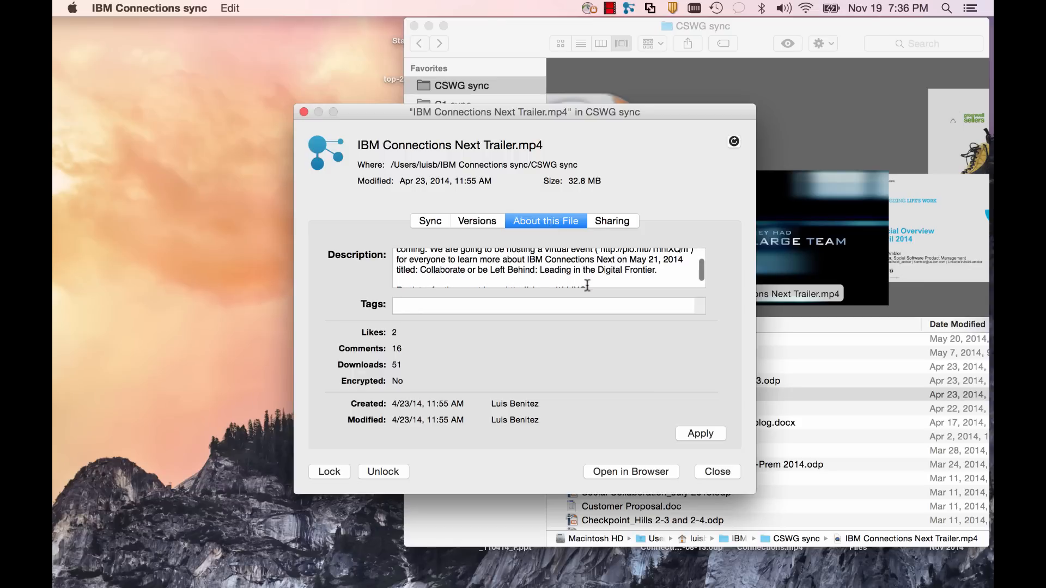
{"action": "scroll", "scroll_direction": "down", "scroll_amount": 3}
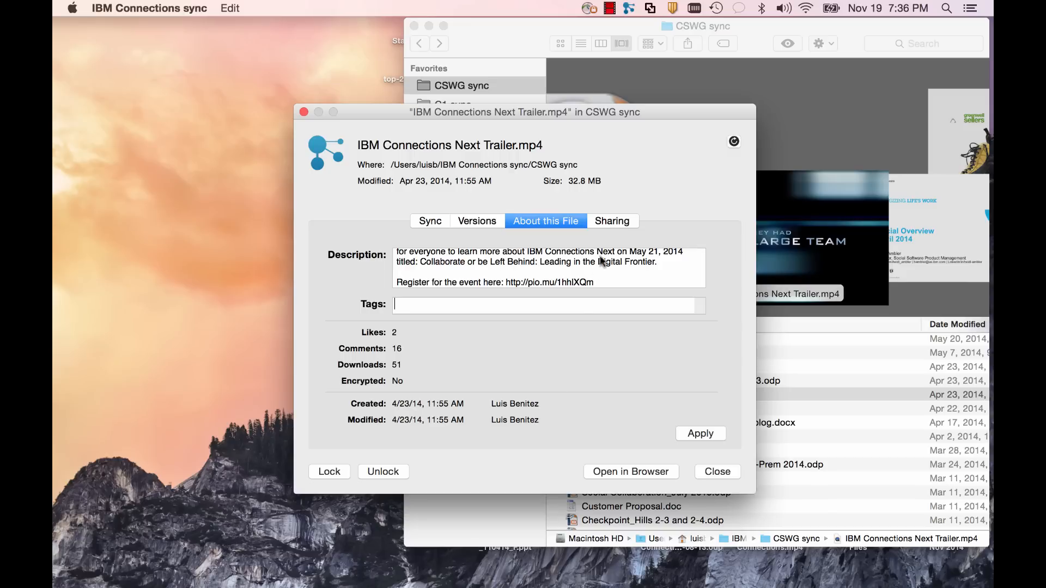
{"action": "mouse_move", "coordinate": [613, 221]}
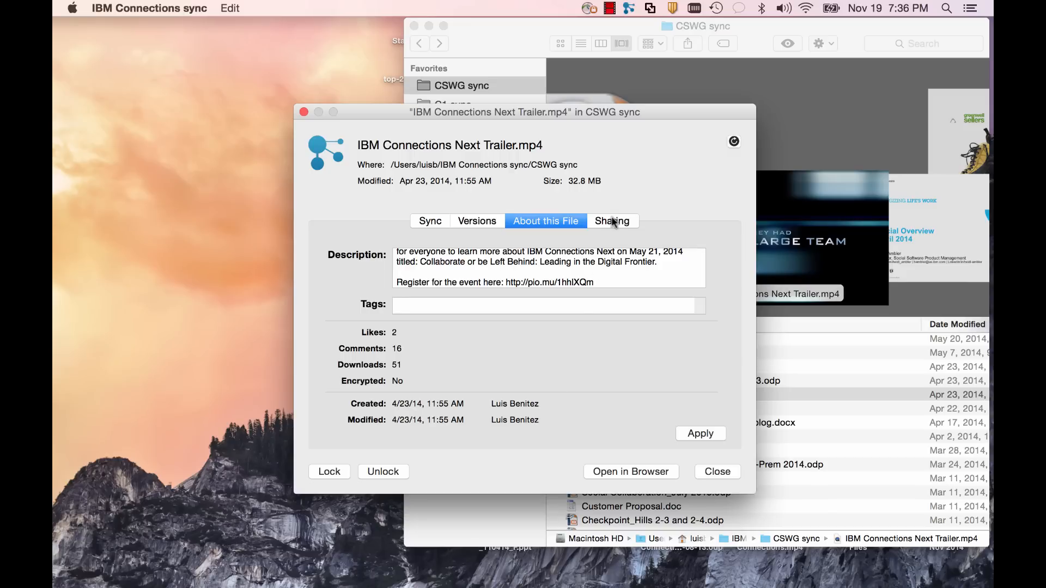
{"action": "left_click", "coordinate": [611, 221]}
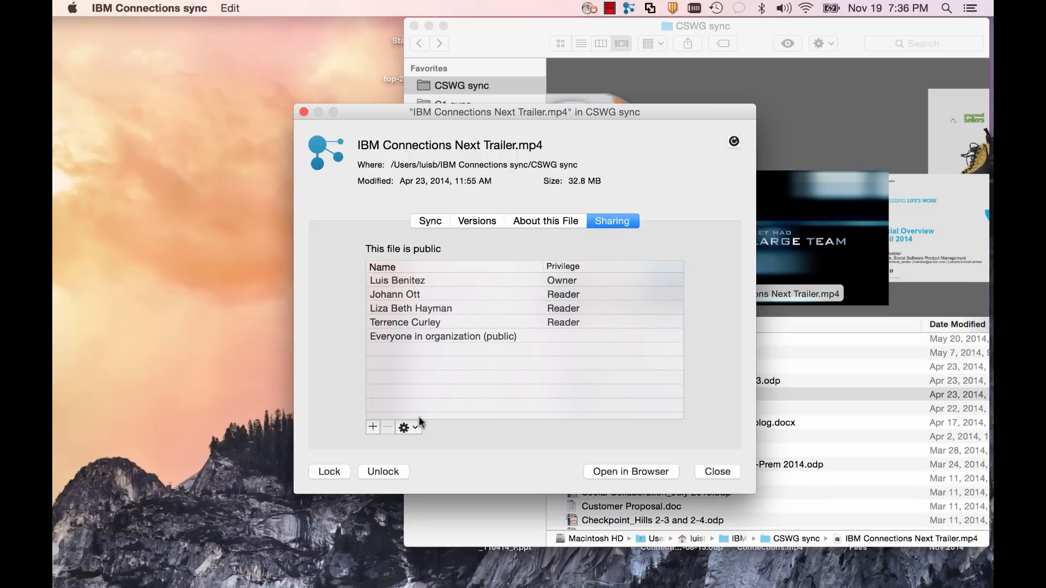
{"action": "left_click", "coordinate": [373, 427]}
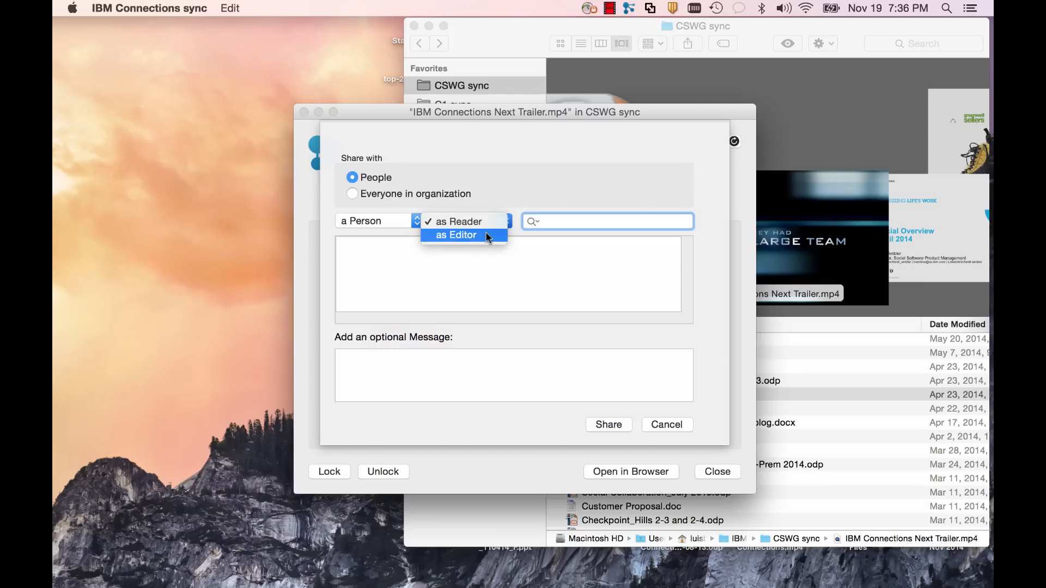
{"action": "left_click", "coordinate": [459, 220]}
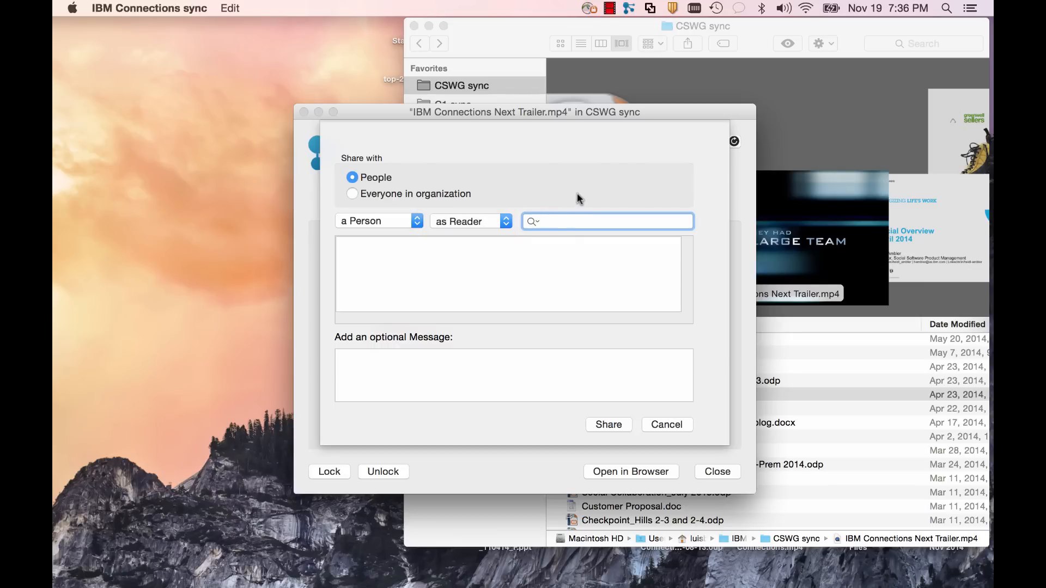
{"action": "mouse_move", "coordinate": [668, 430]}
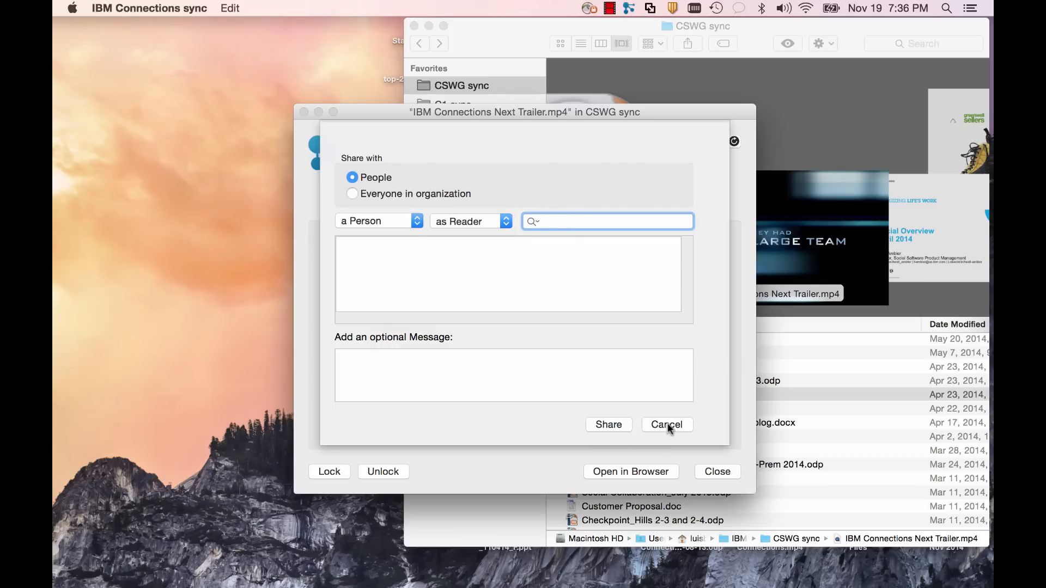
{"action": "left_click", "coordinate": [666, 425]}
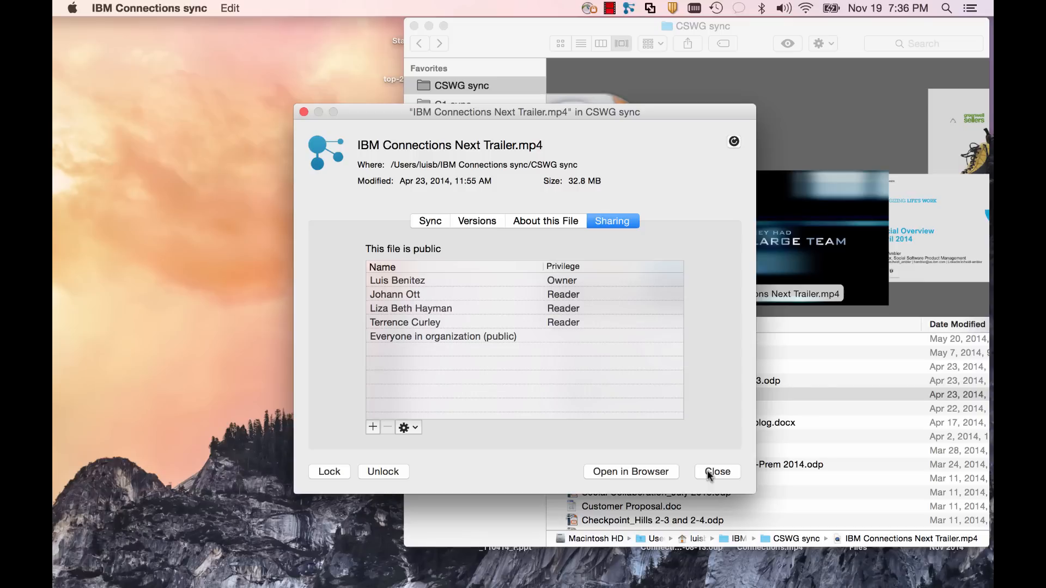
Step: Close the trailer's properties and briefly view the file-added alerts in Notification Center
{"action": "left_click", "coordinate": [718, 472]}
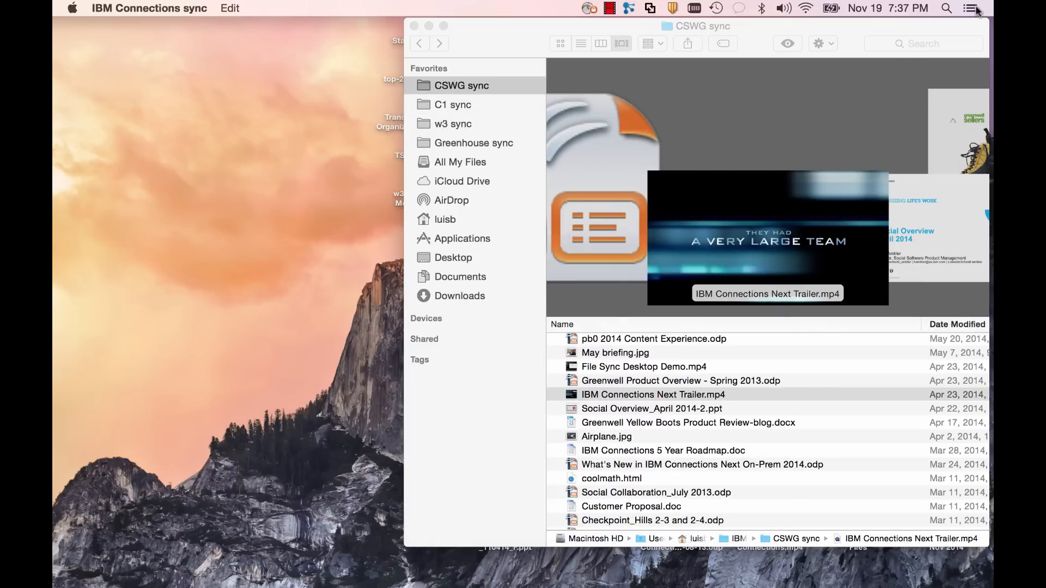
{"action": "left_click", "coordinate": [971, 9]}
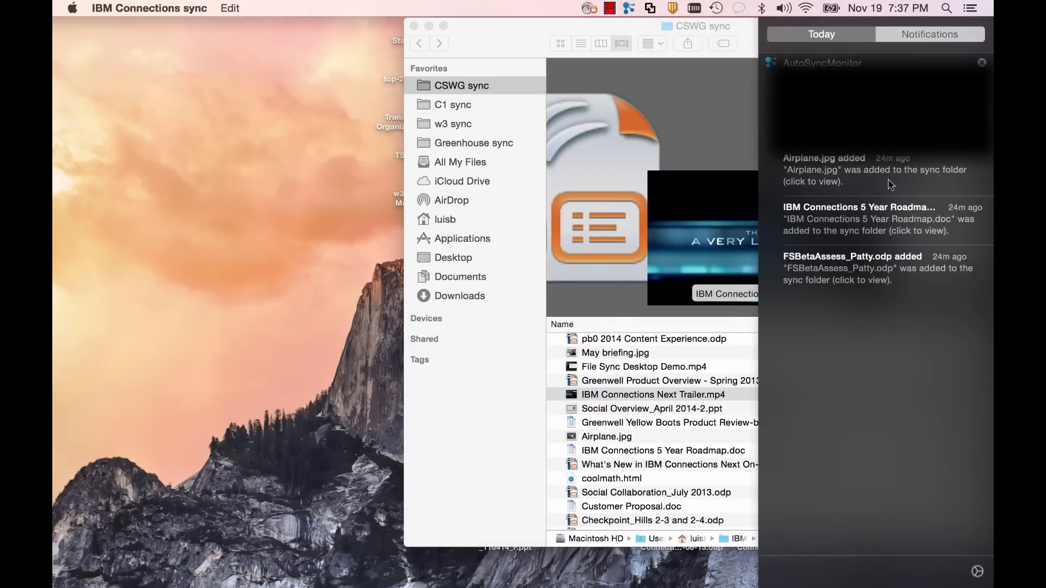
{"action": "mouse_move", "coordinate": [856, 299]}
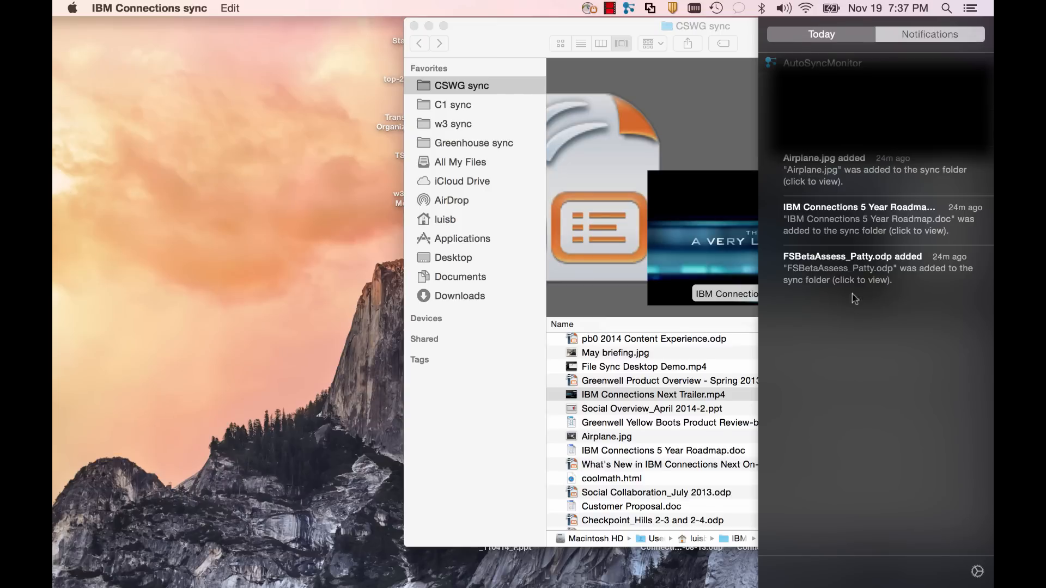
{"action": "mouse_move", "coordinate": [972, 15]}
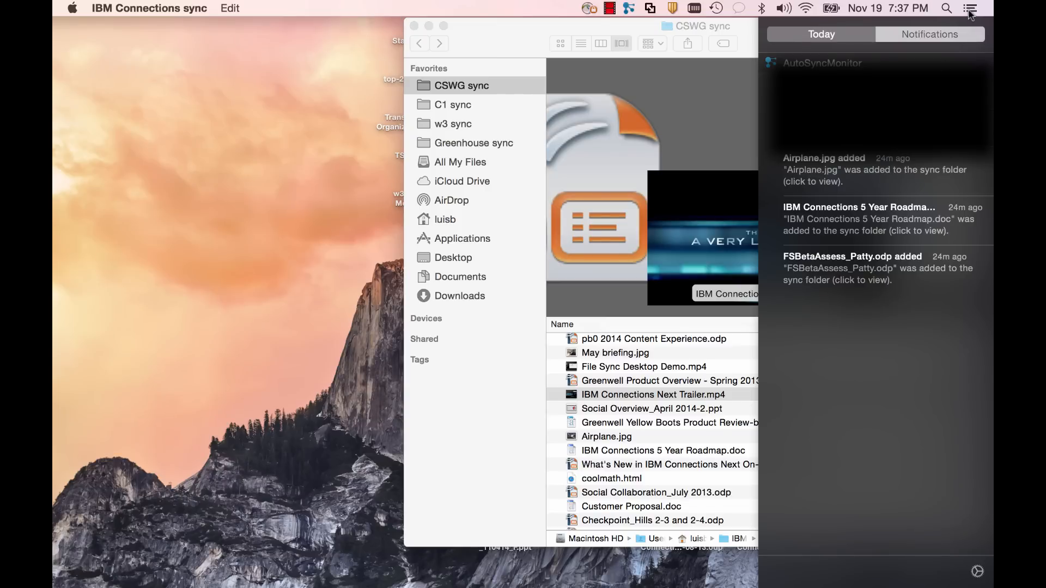
{"action": "left_click", "coordinate": [970, 8]}
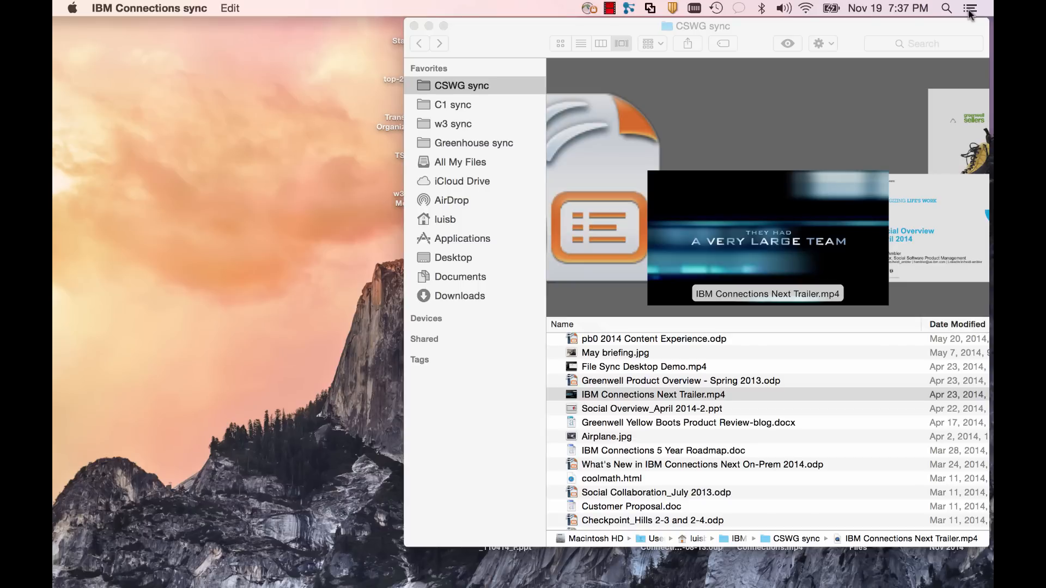
{"action": "mouse_move", "coordinate": [396, 83]}
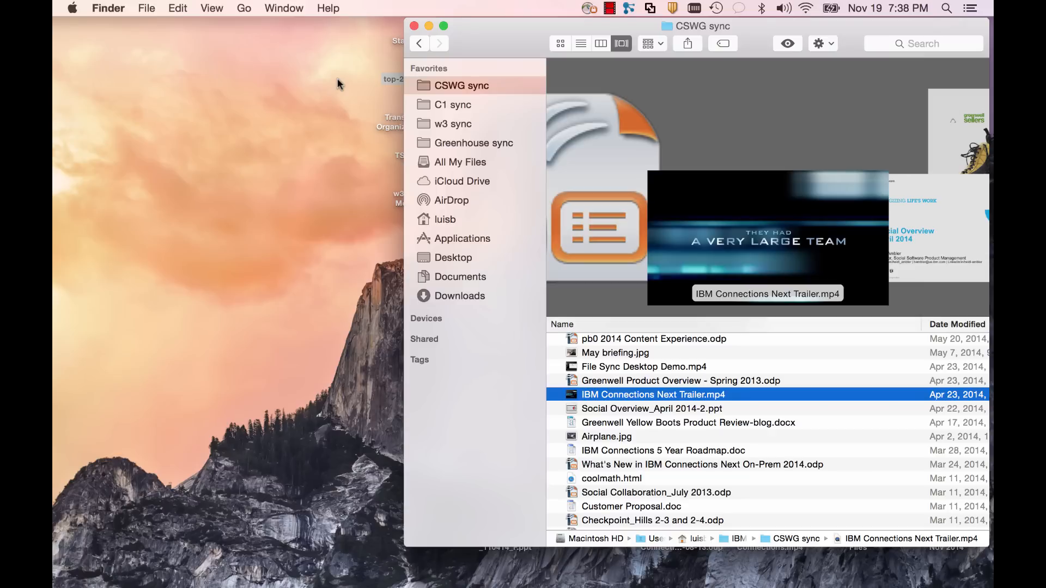
{"action": "mouse_move", "coordinate": [624, 14]}
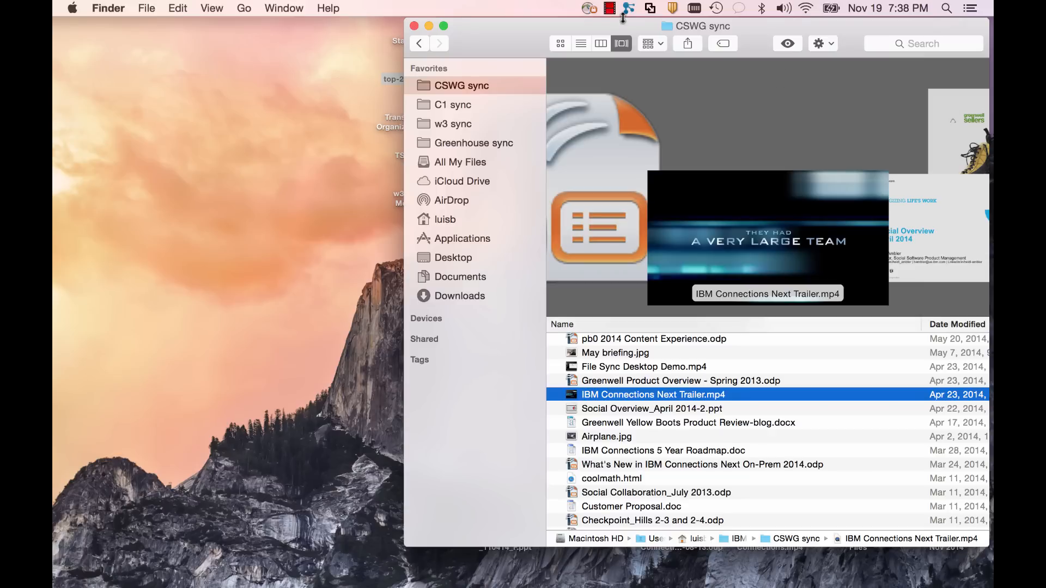